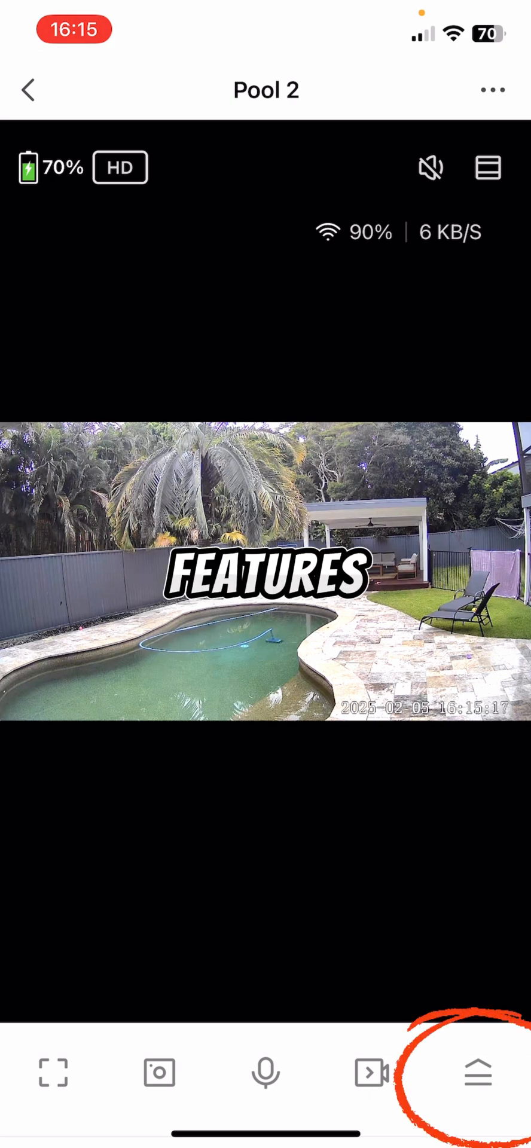
Expand the Pool 2 features panel and bring up Playback of recorded footage.
left_click(477, 1074)
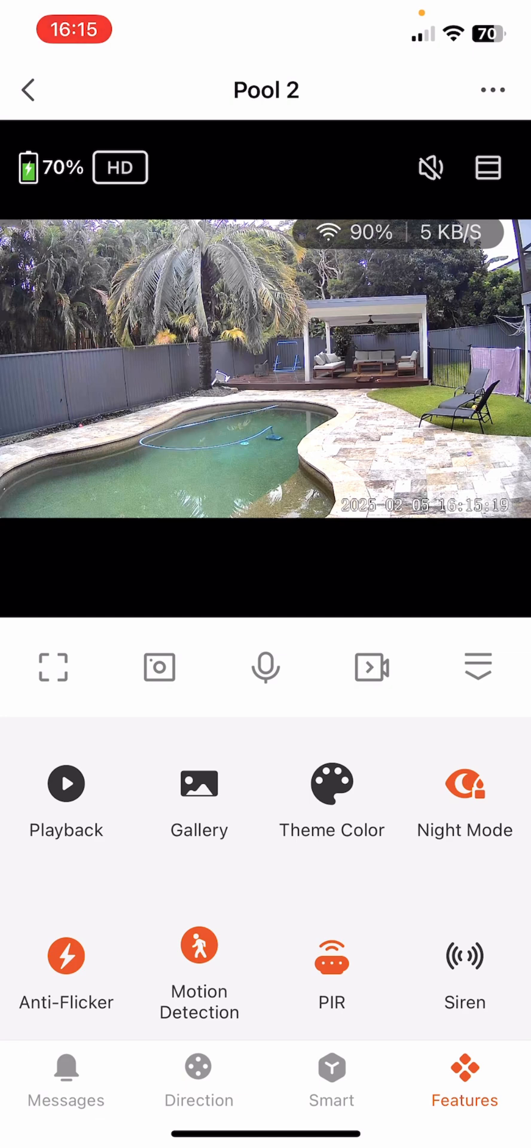
left_click(66, 798)
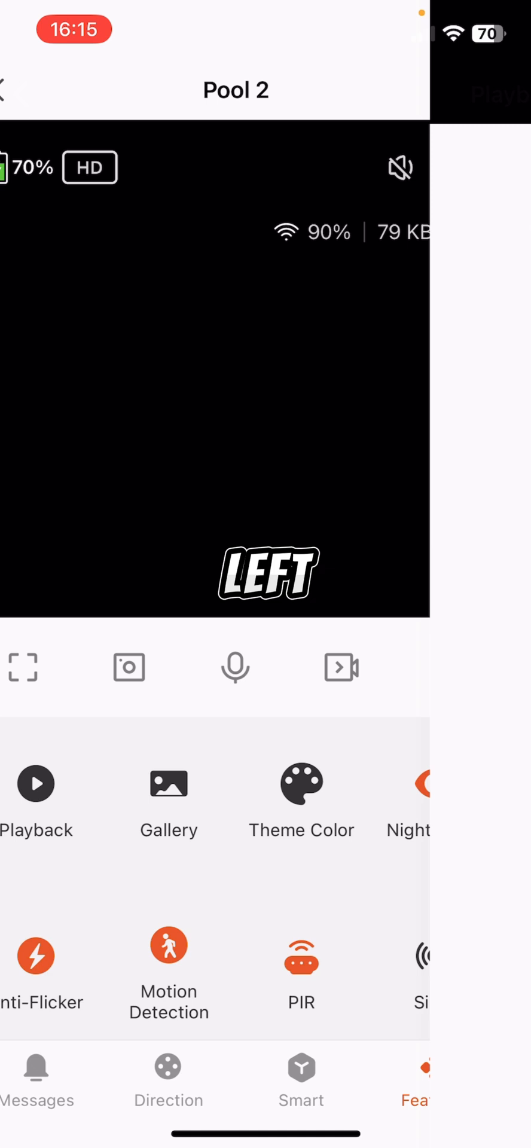
left_click(35, 803)
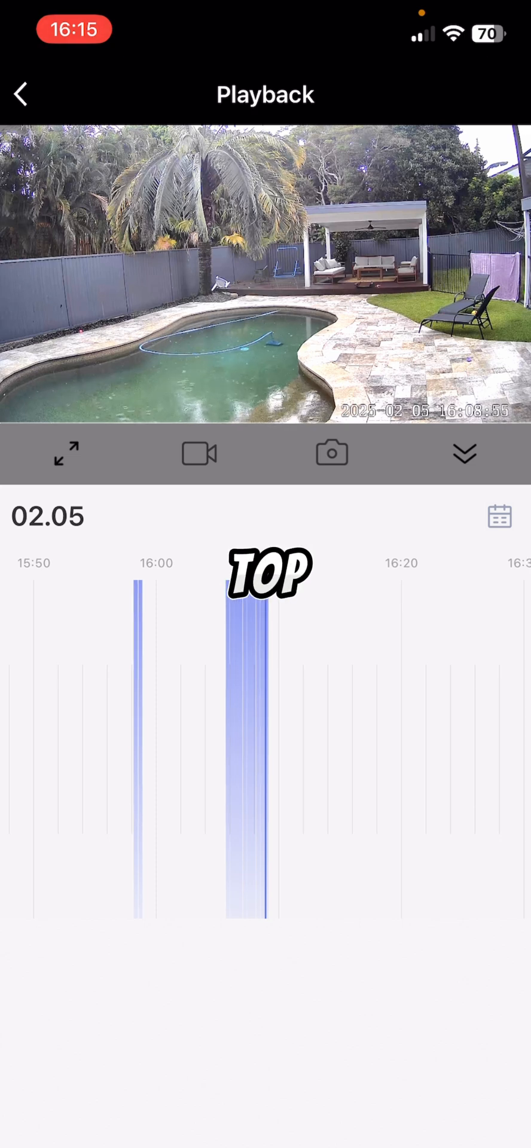
Pick Feb 5 in the recordings date picker, then return to the live view.
left_click(497, 517)
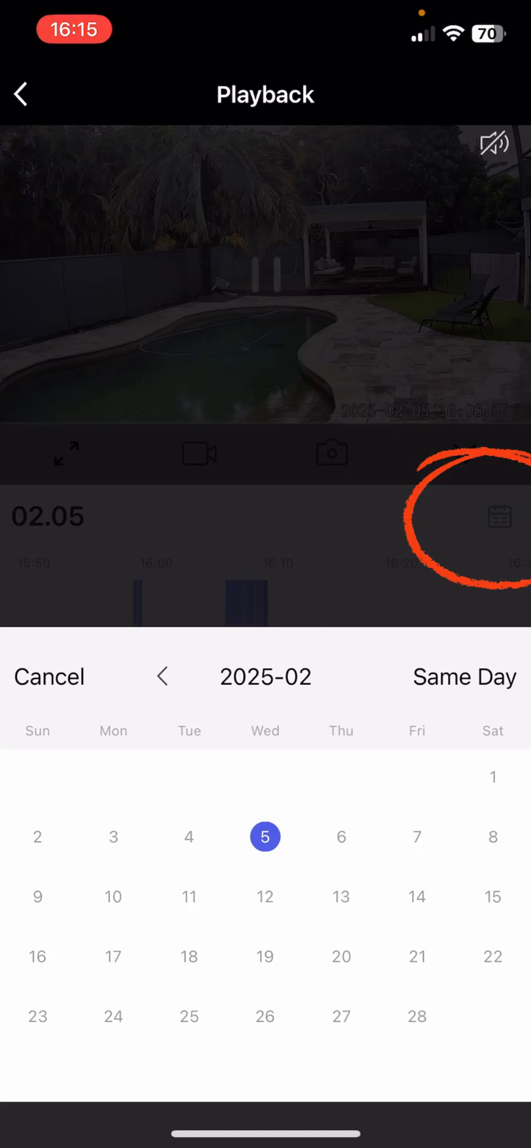
left_click(464, 452)
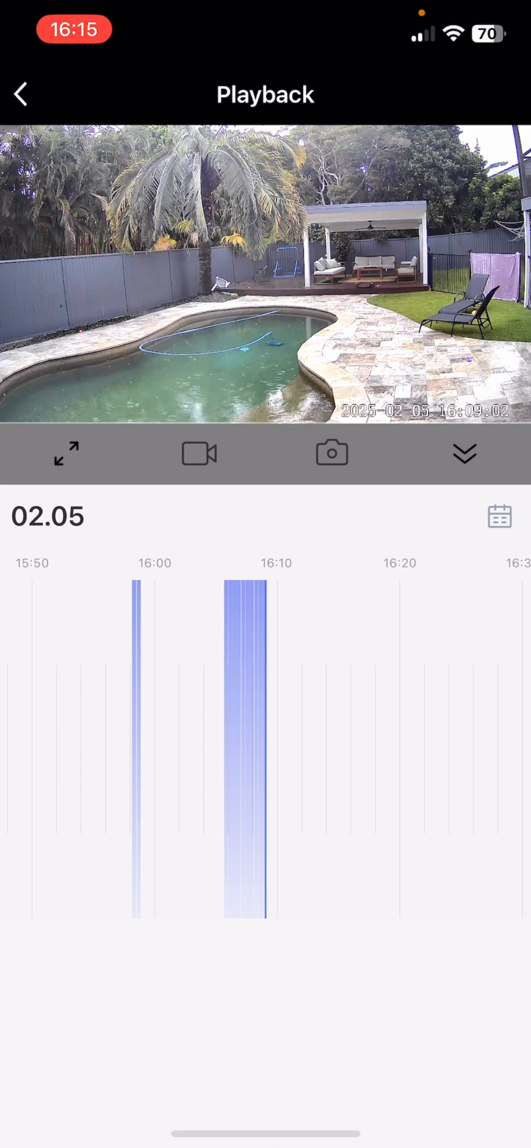
left_click(20, 93)
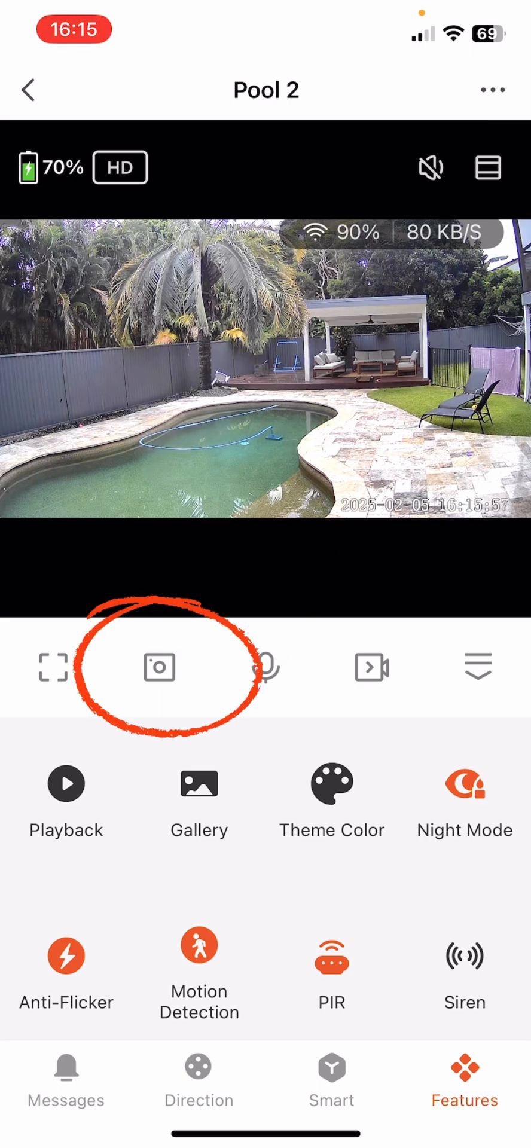
Capture a screenshot of the Pool 2 live feed and save it to the gallery.
left_click(159, 667)
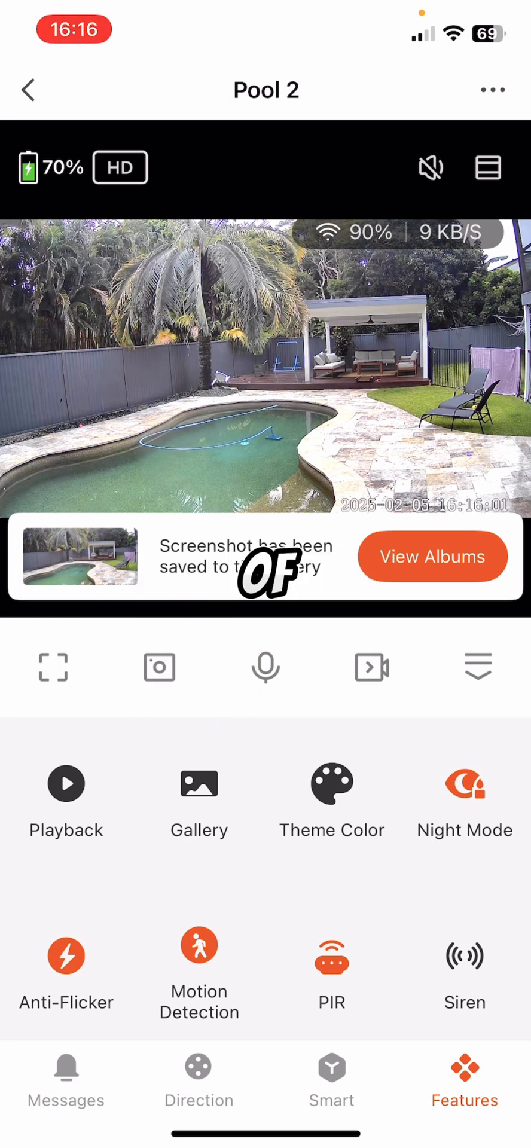
left_click(432, 557)
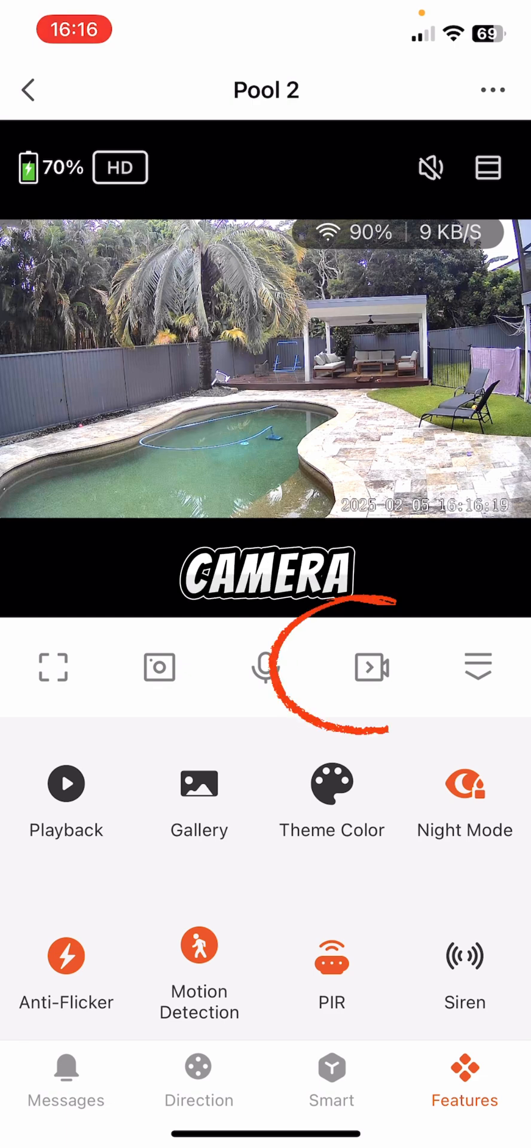
left_click(265, 667)
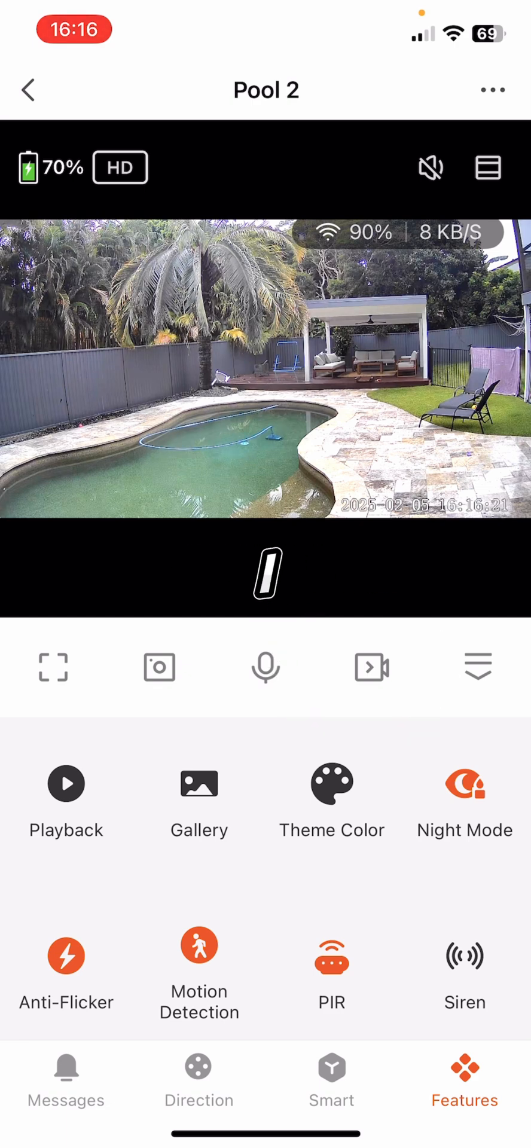
left_click(464, 784)
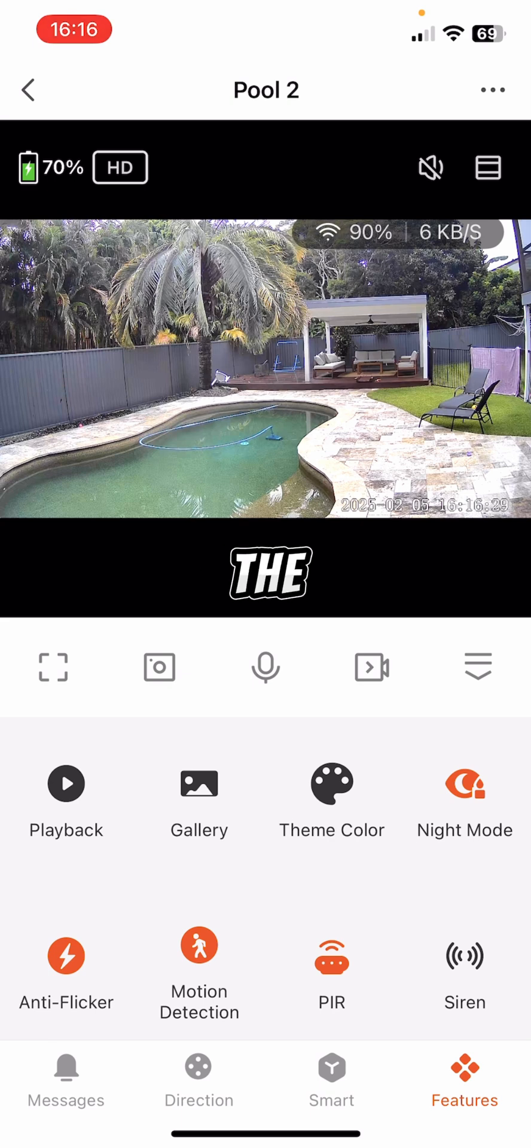
Review the Night Mode choices, leaving color light selected, and close the list.
left_click(331, 801)
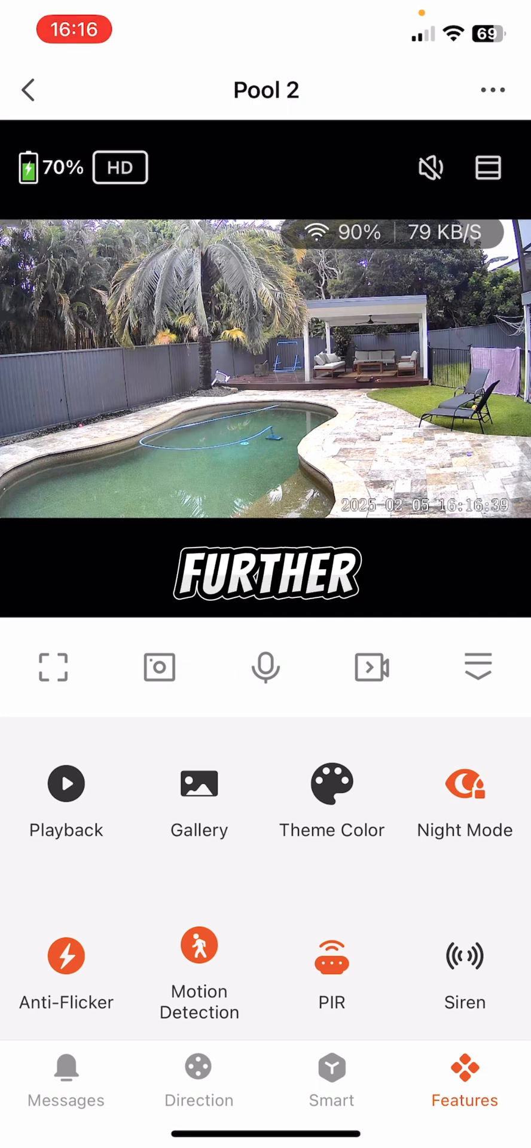
left_click(464, 801)
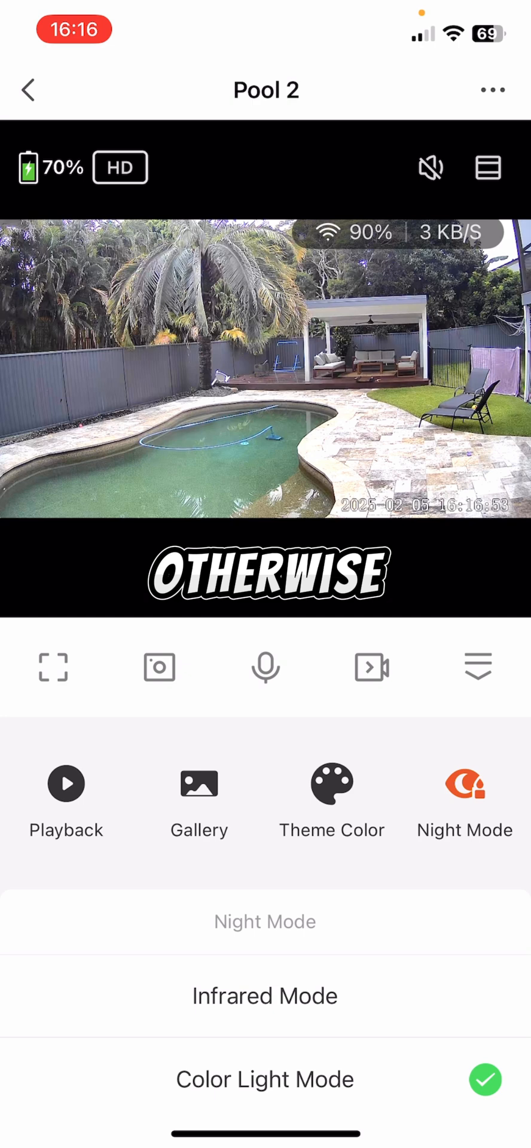
left_click(465, 1076)
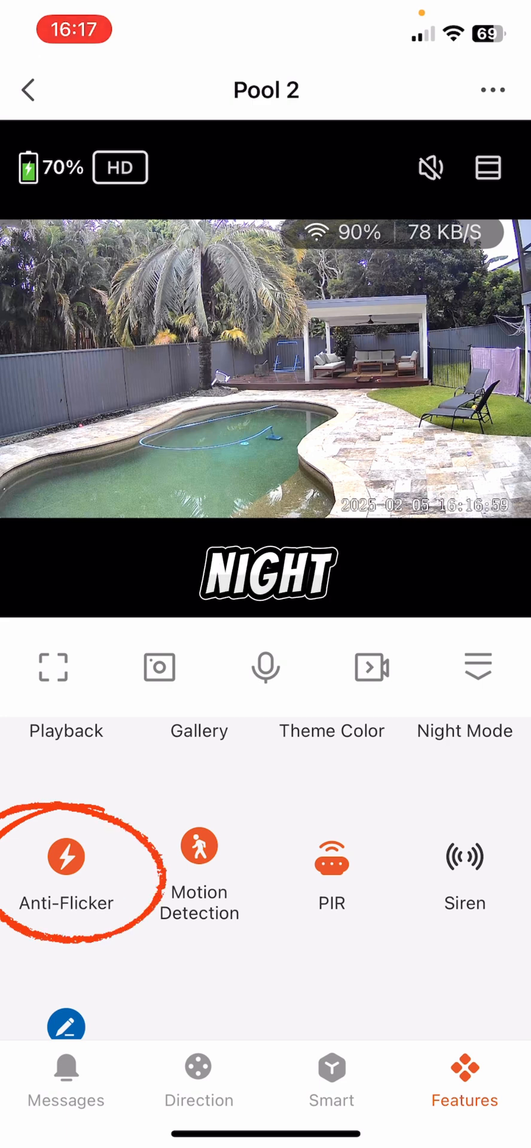
left_click(66, 856)
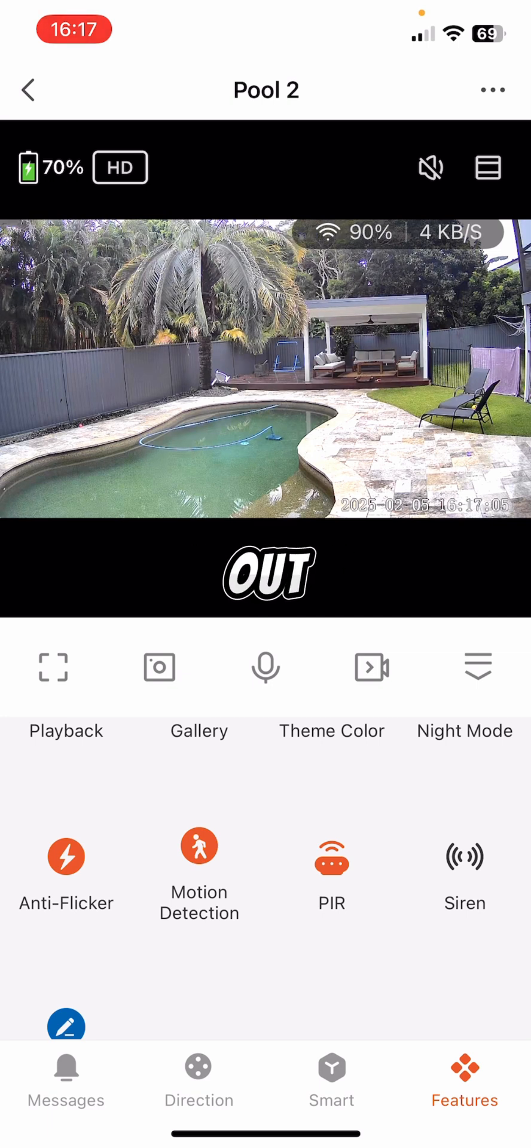
Move through the features grid and review the camera's Siren control.
left_click(198, 872)
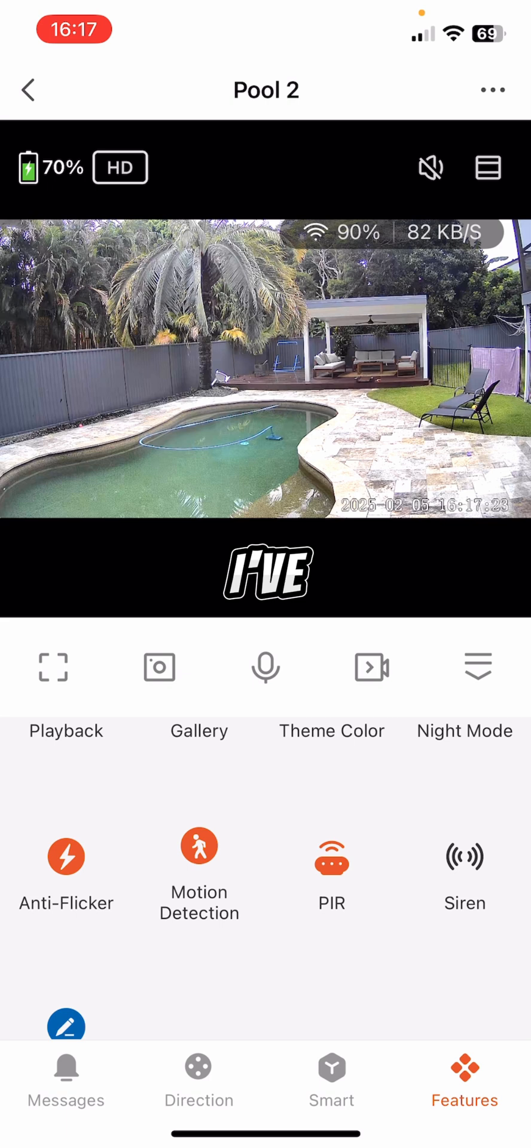
left_click(331, 856)
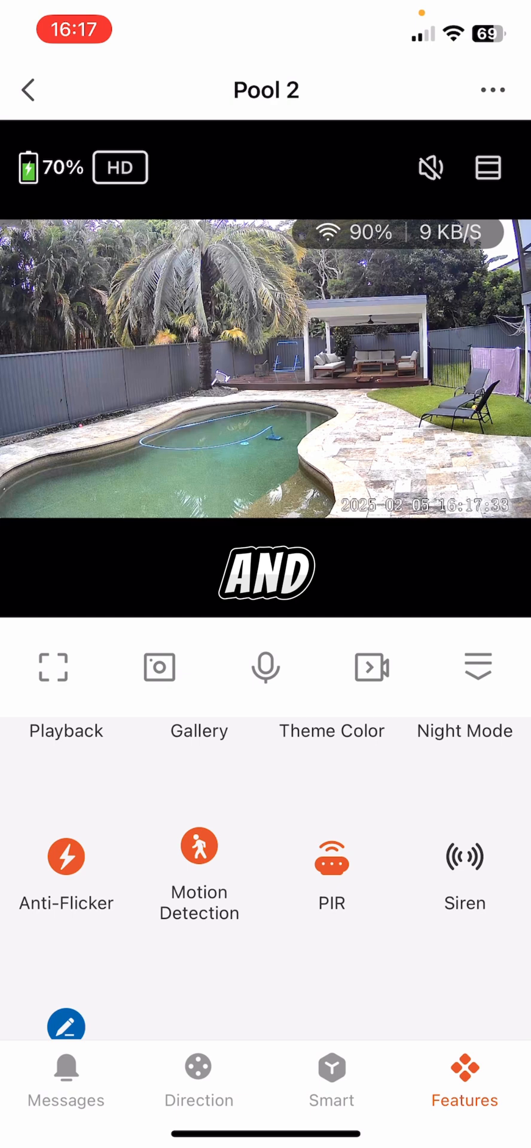
left_click(464, 856)
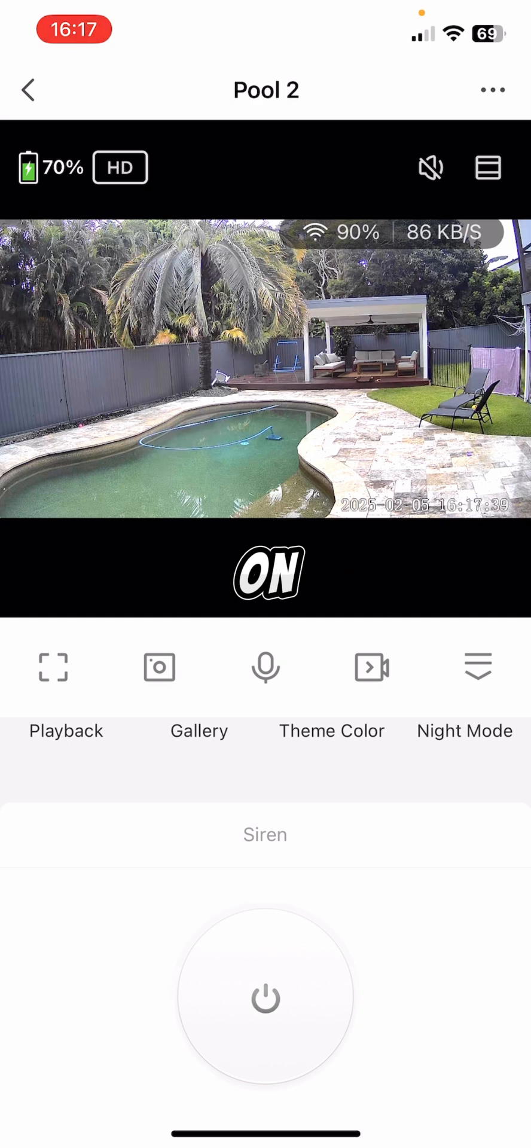
left_click(464, 1080)
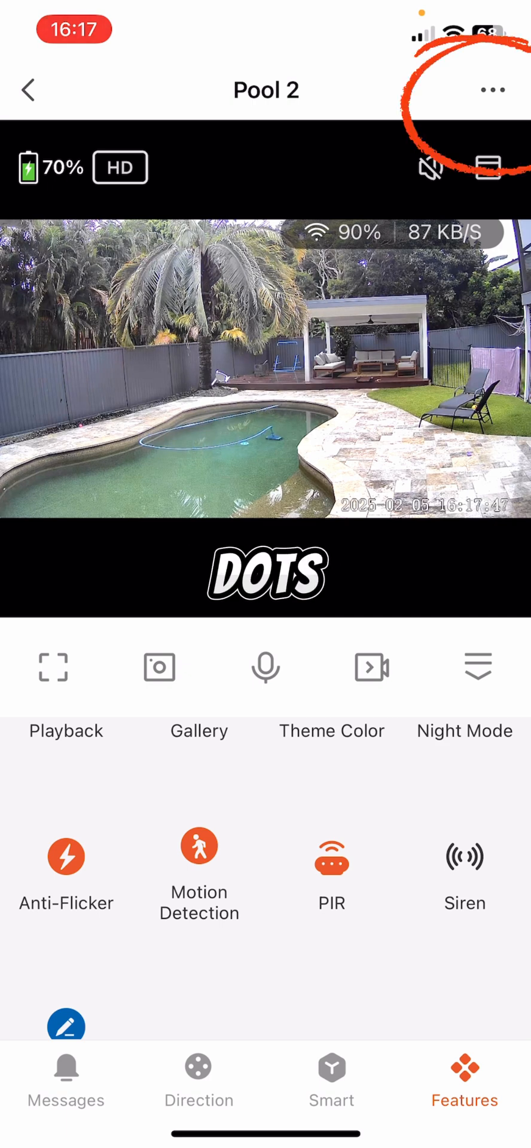
View Pool 2's Device Information and Share Device screens from its settings menu.
left_click(492, 89)
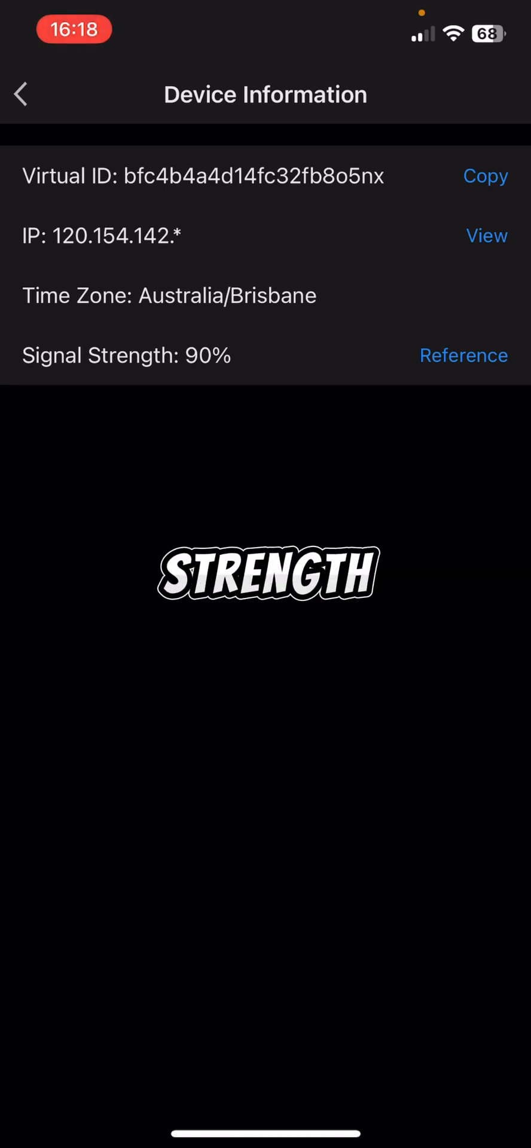
left_click(21, 95)
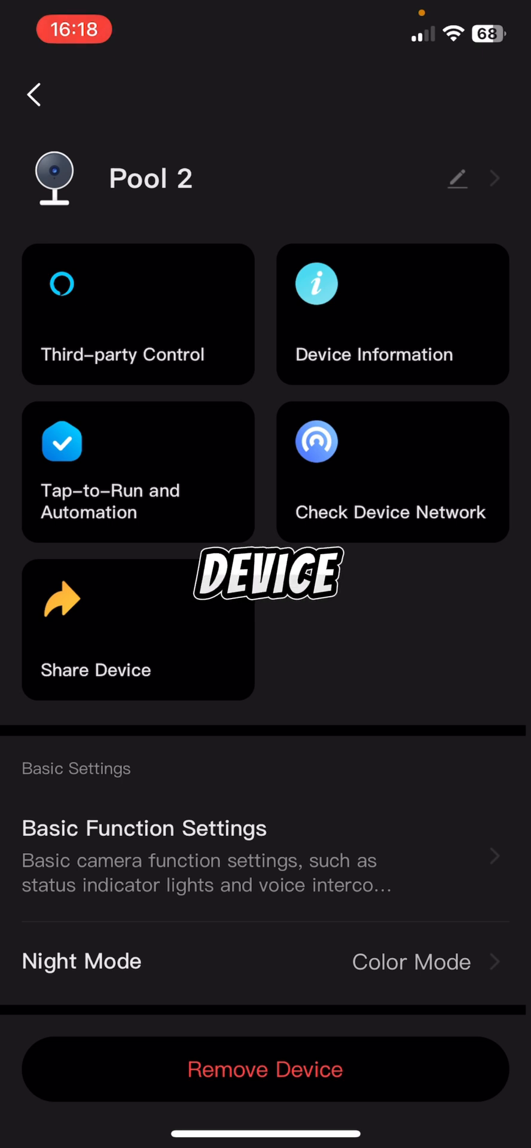
left_click(137, 628)
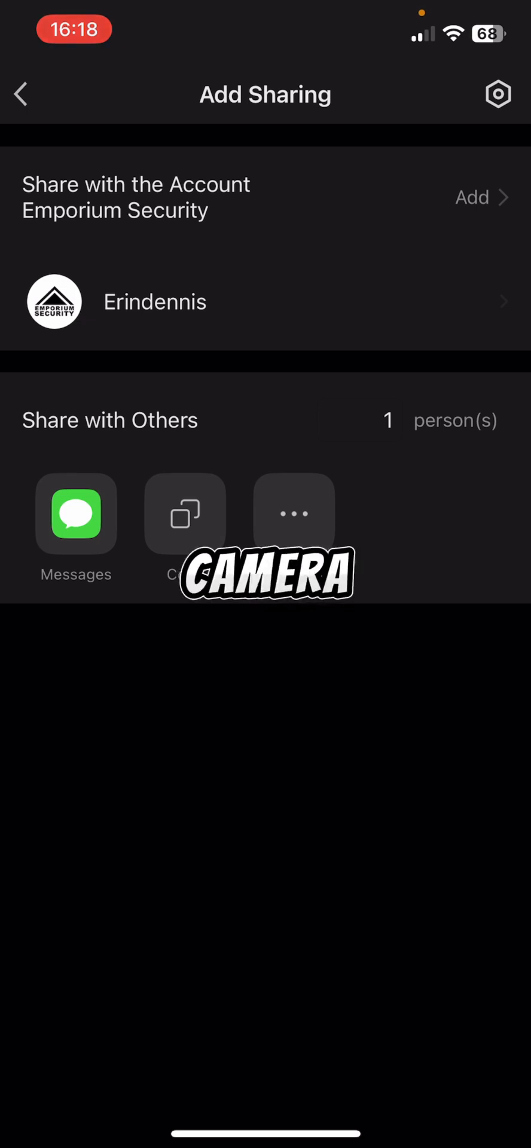
left_click(20, 94)
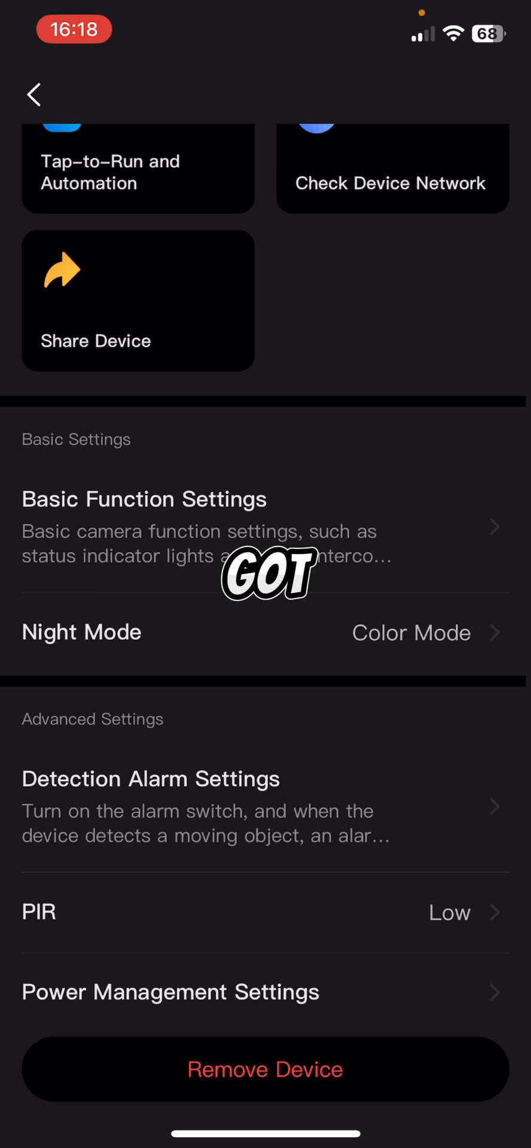
Review Basic Function Settings such as status indicator and time watermark.
left_click(145, 499)
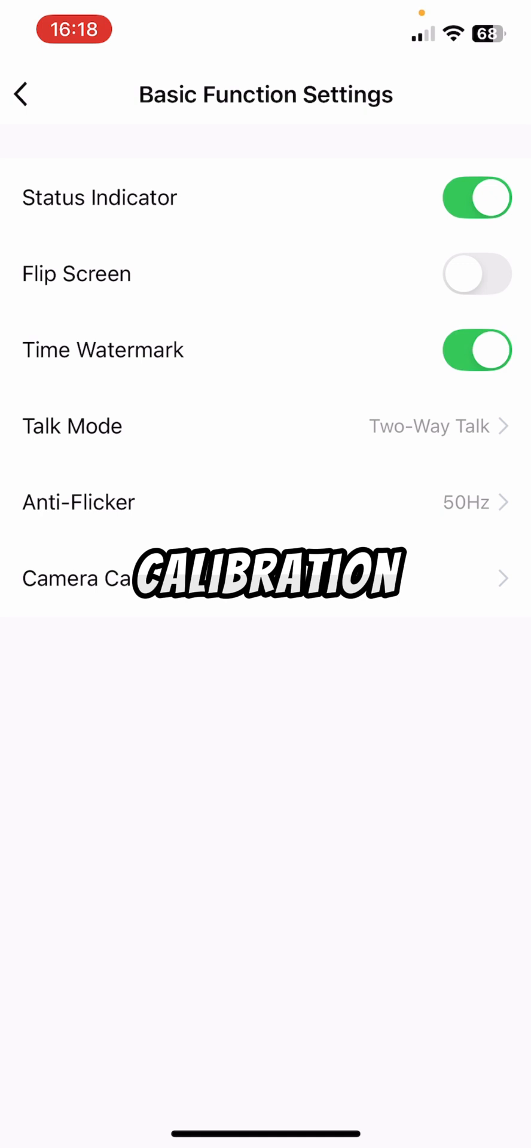
left_click(21, 96)
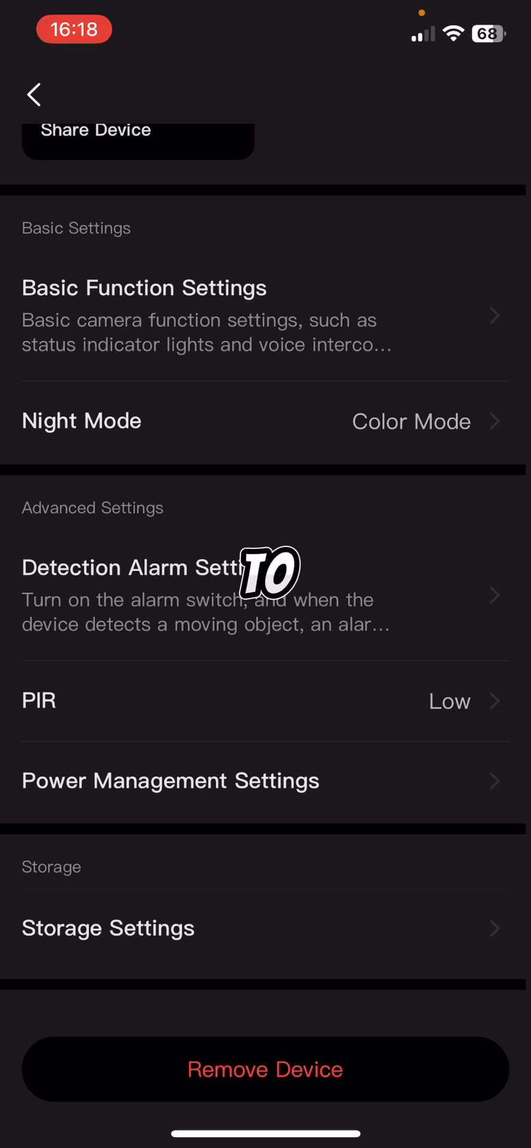
Review Detection Alarm Settings with sensitivity Medium and human body filtering on.
left_click(146, 567)
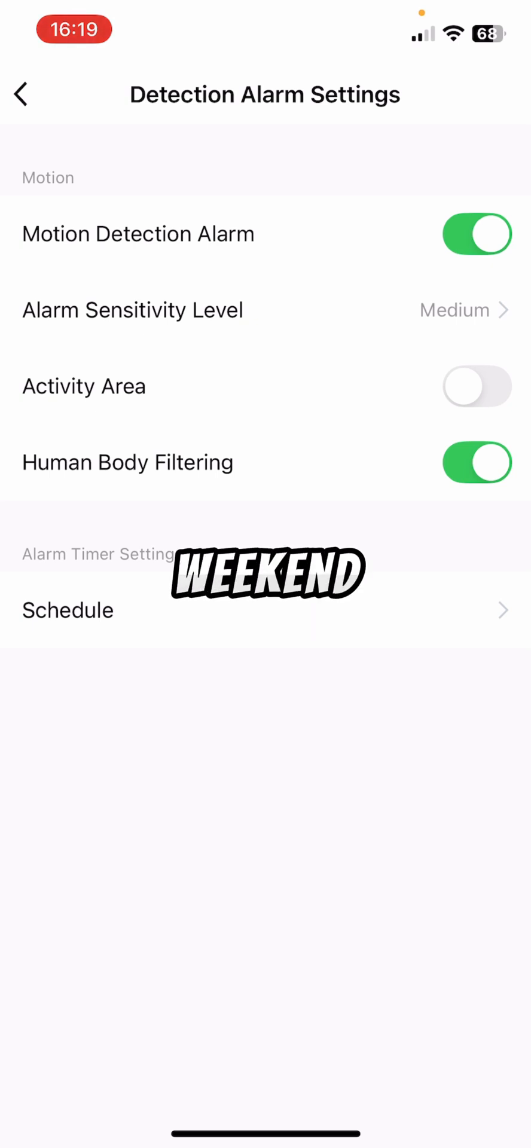
left_click(21, 93)
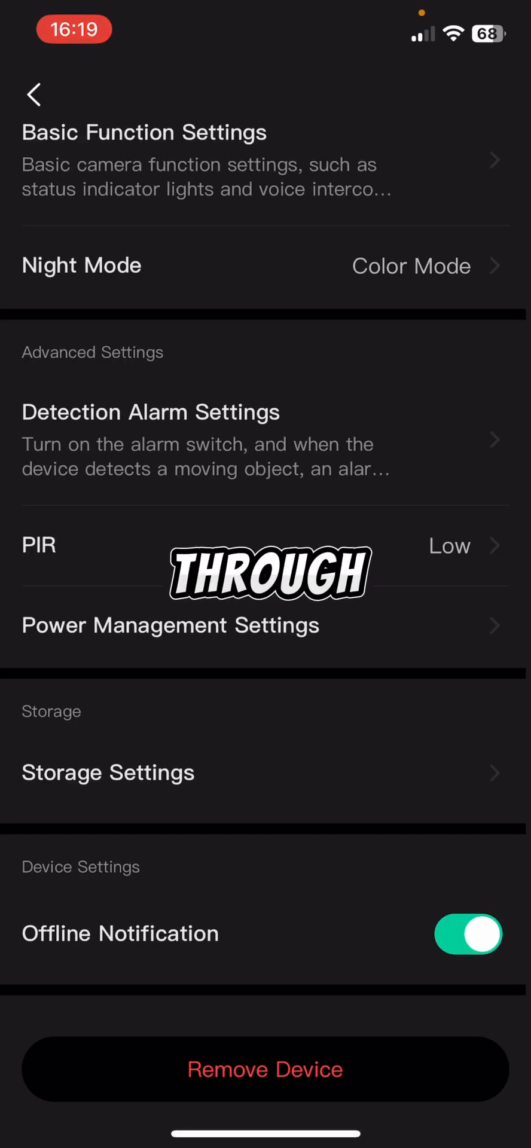
Check Power Management and Storage settings, then move down to General Settings.
left_click(170, 625)
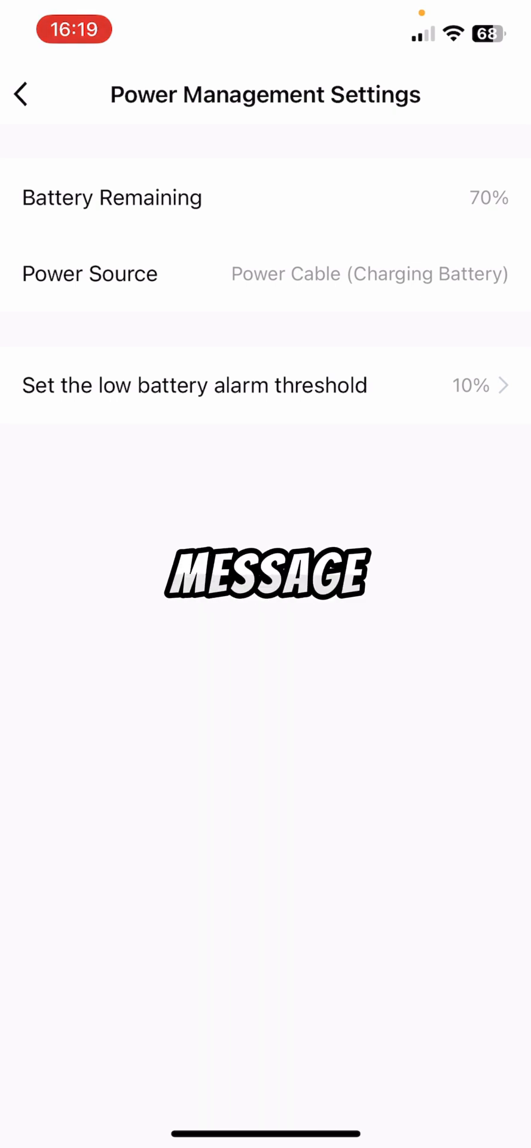
left_click(21, 93)
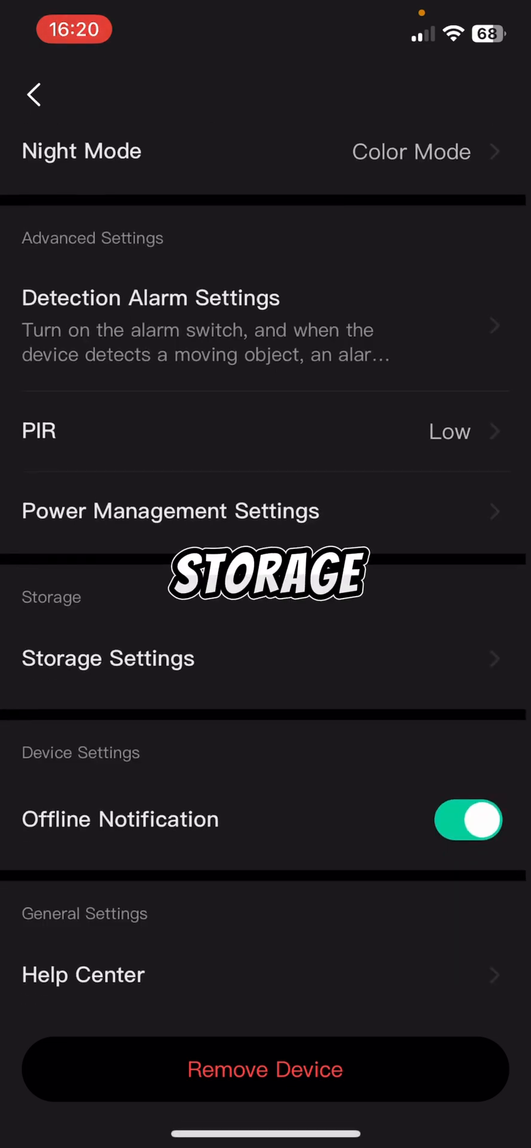
left_click(108, 658)
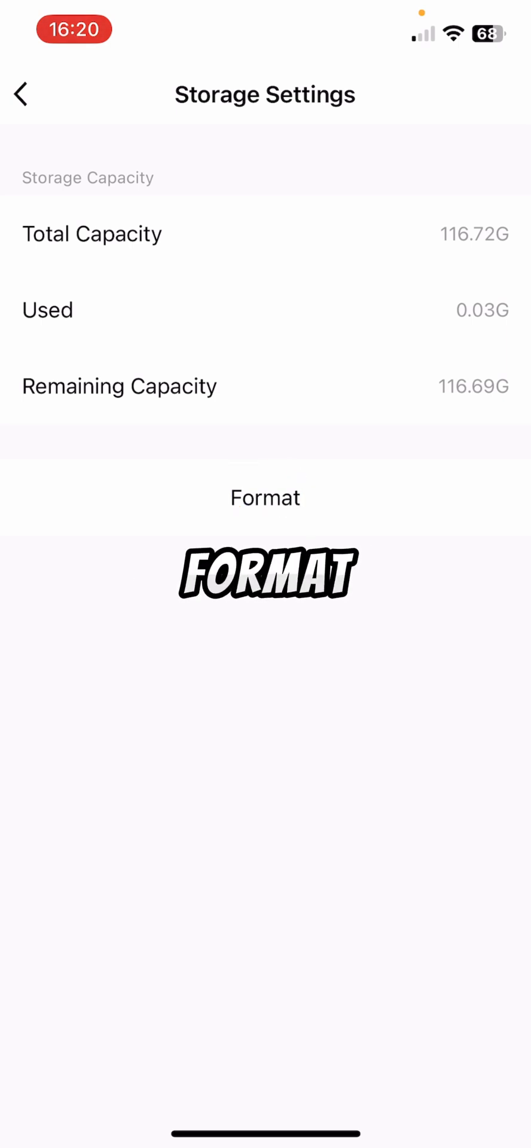
left_click(22, 95)
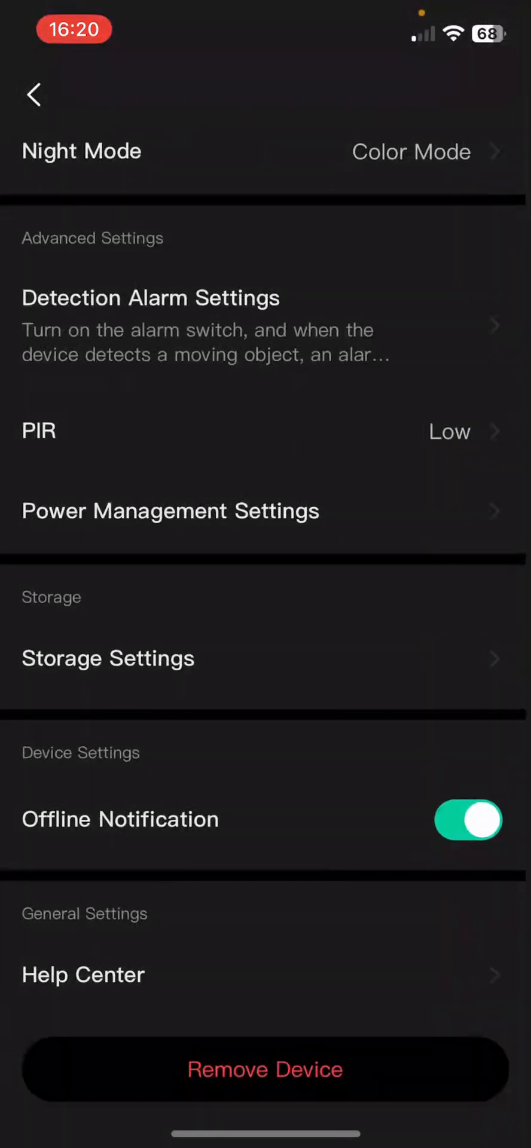
scroll("down", 3)
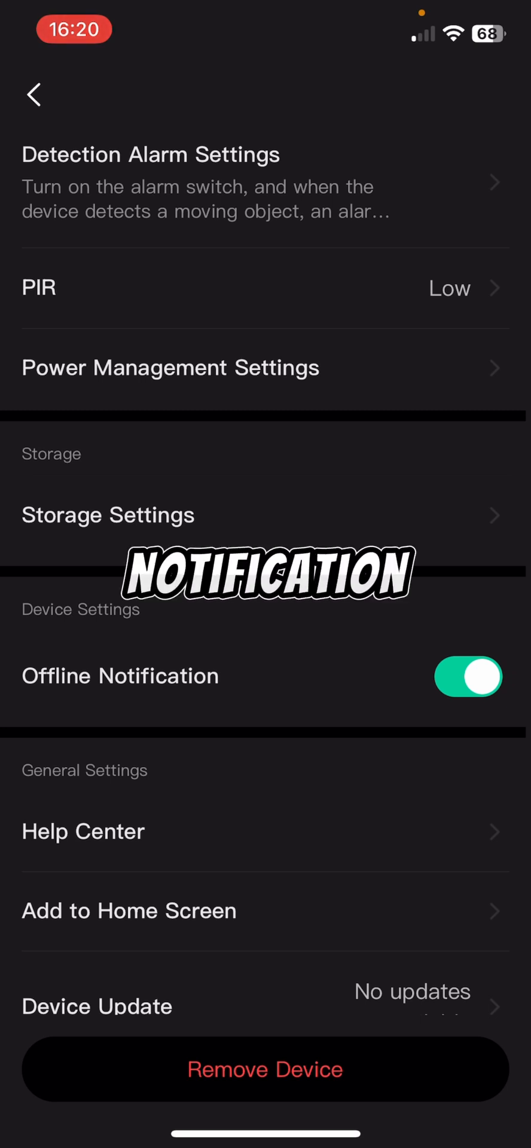
scroll("down", 3)
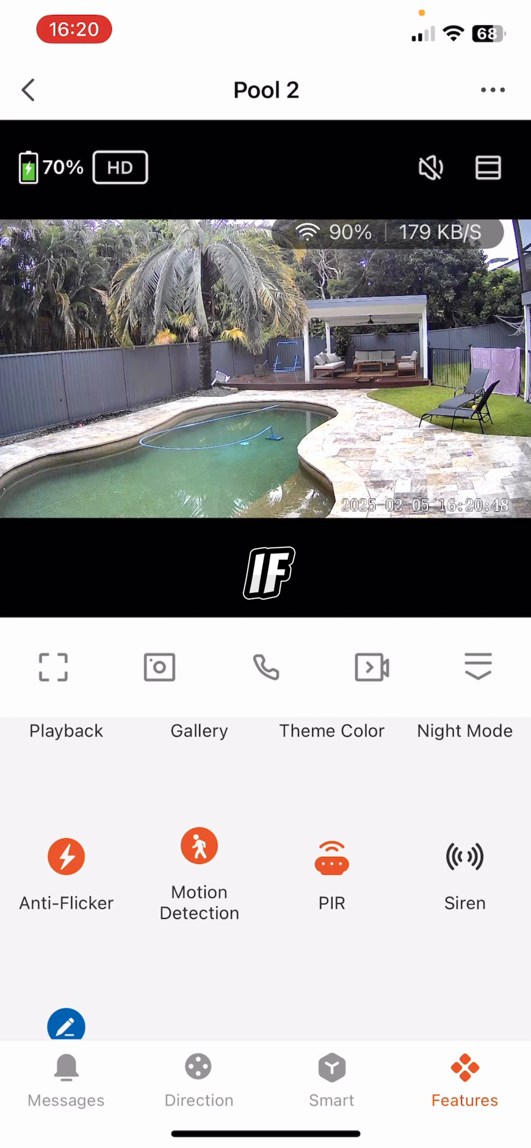
Bring up the All Cameras multi-view grid in 16-channel layout.
left_click(27, 90)
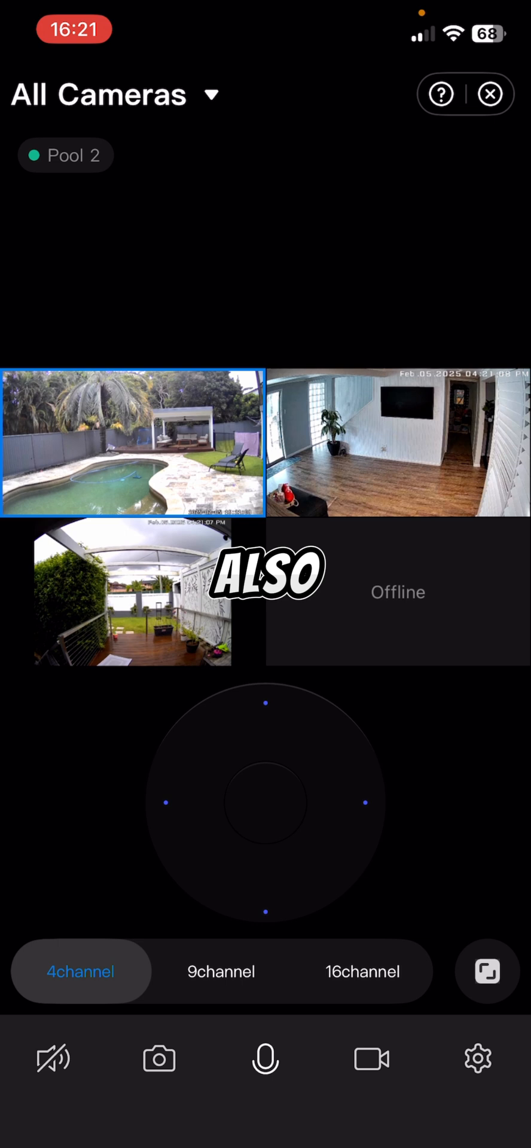
left_click(361, 971)
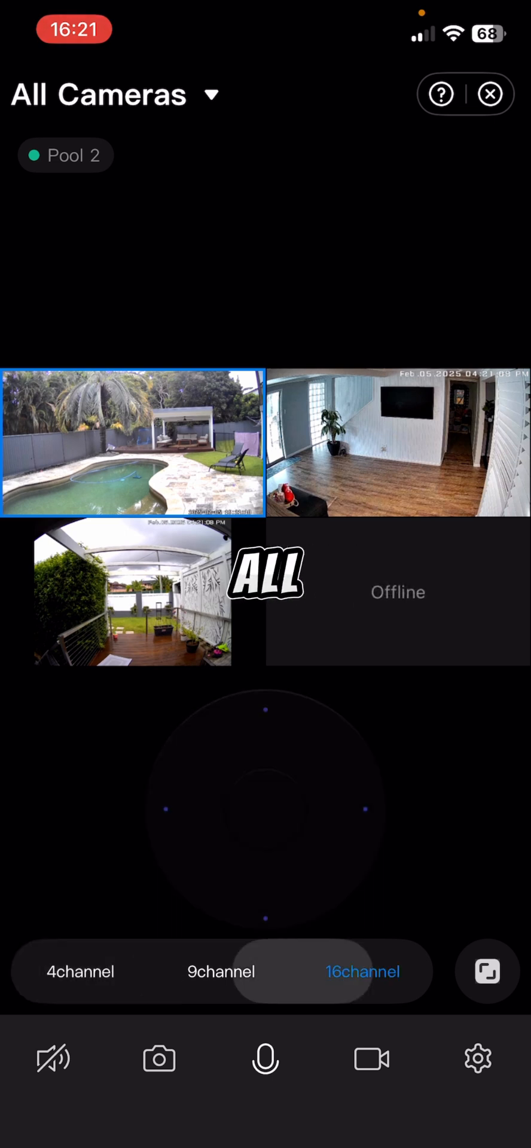